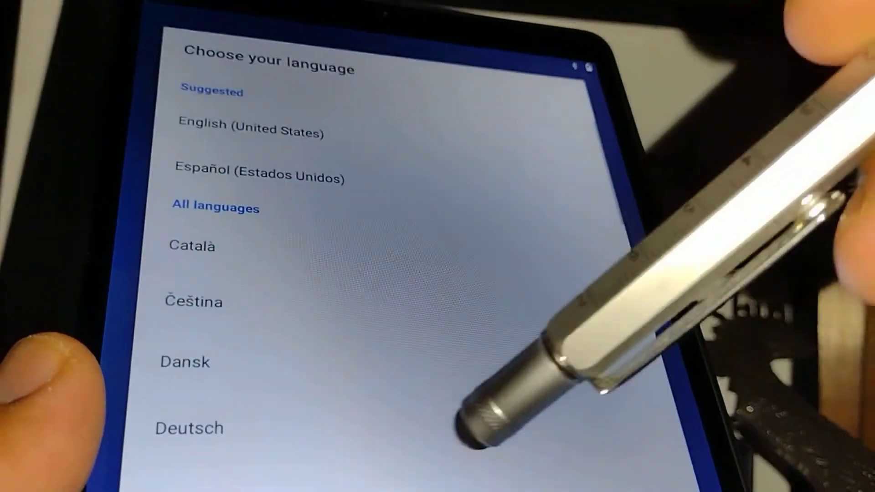
Keep English (United States) as the language and start setup from the Hi there screen
scroll(down, 3)
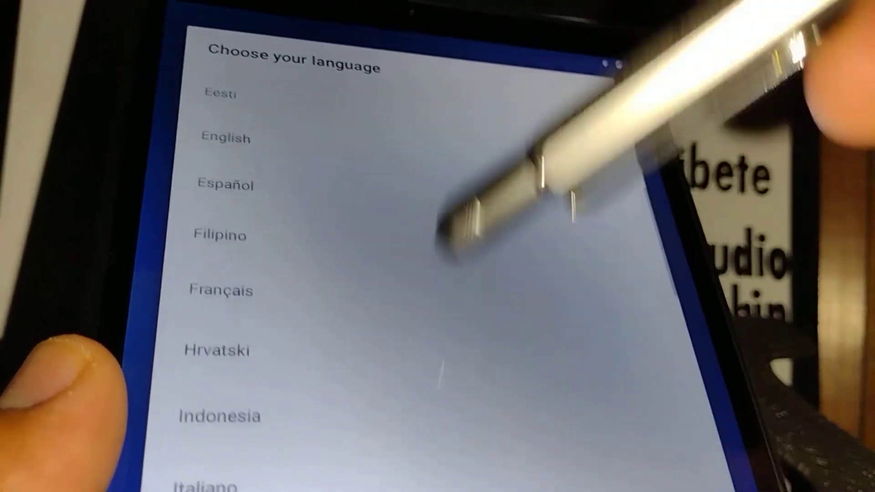
scroll(down, 3)
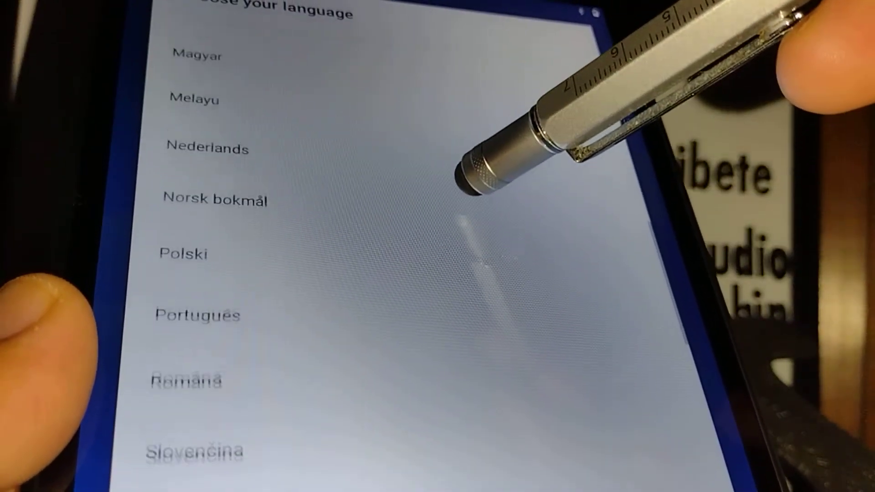
scroll(down, 3)
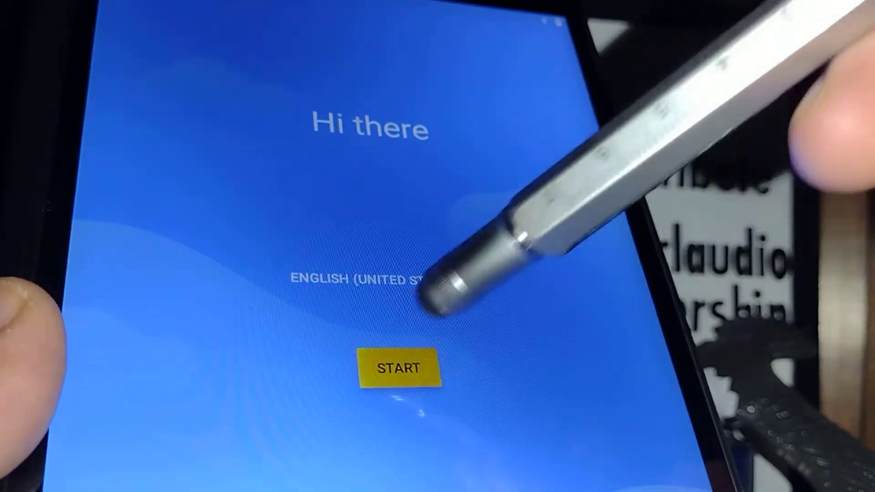
click(398, 368)
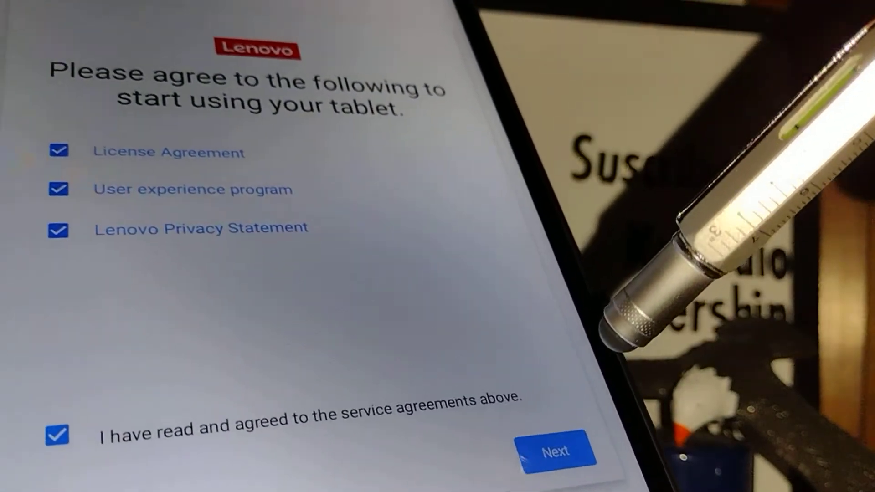
Accept all Lenovo service agreements and continue
click(555, 451)
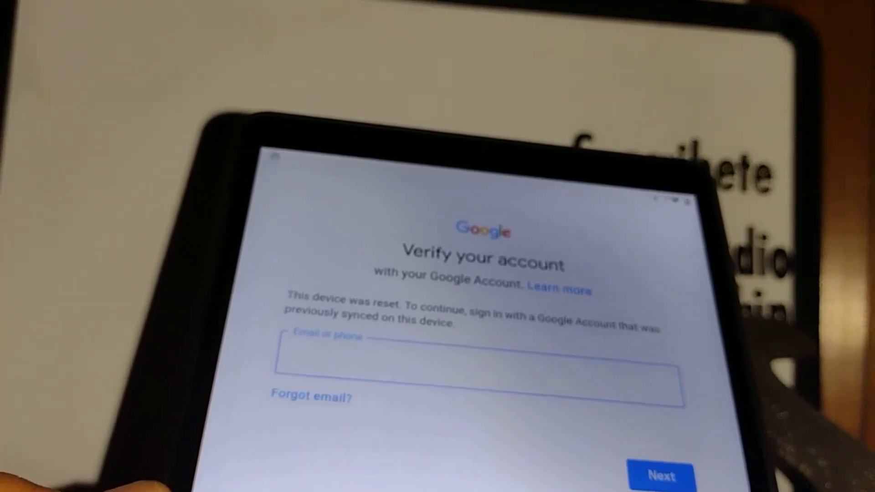
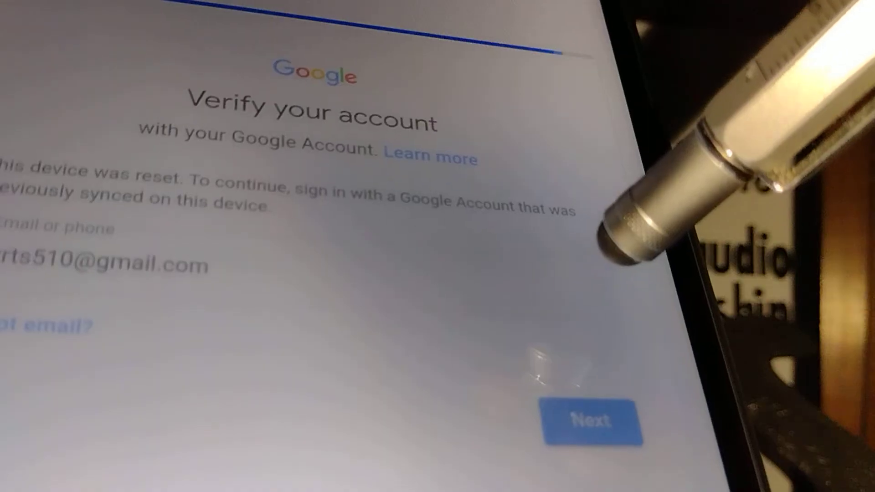
click(582, 418)
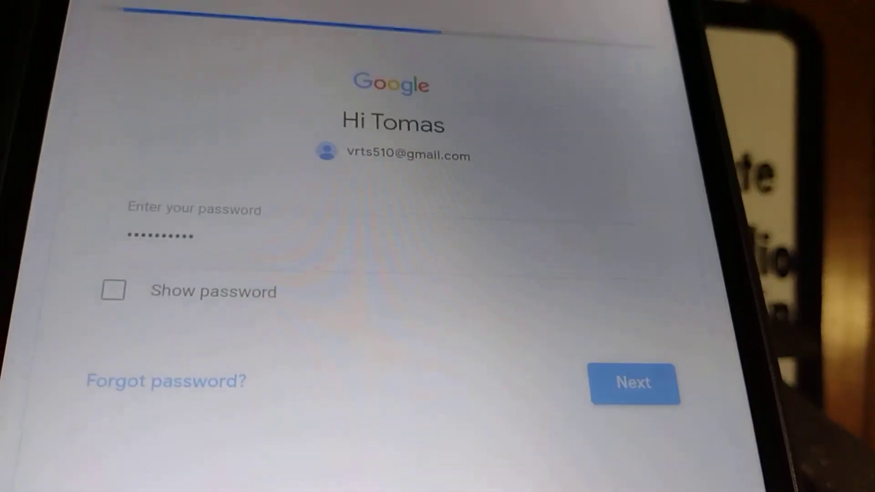
click(633, 383)
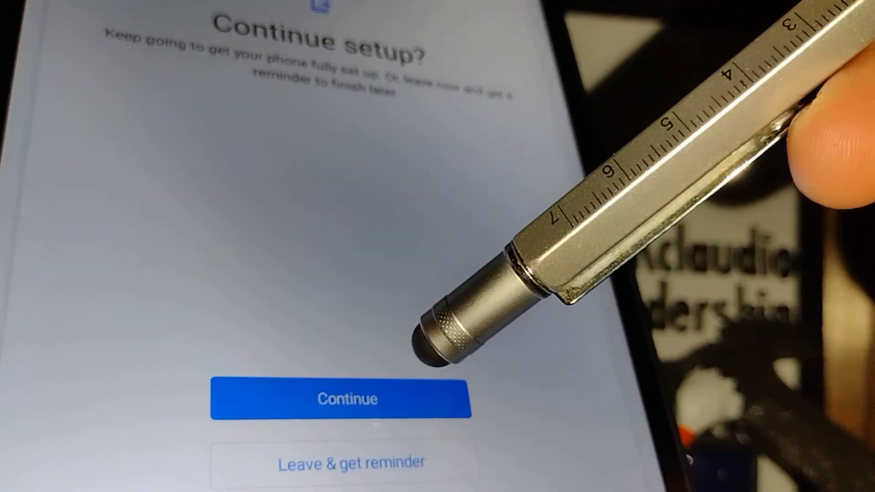
Choose Continue on the Continue setup? screen
click(341, 398)
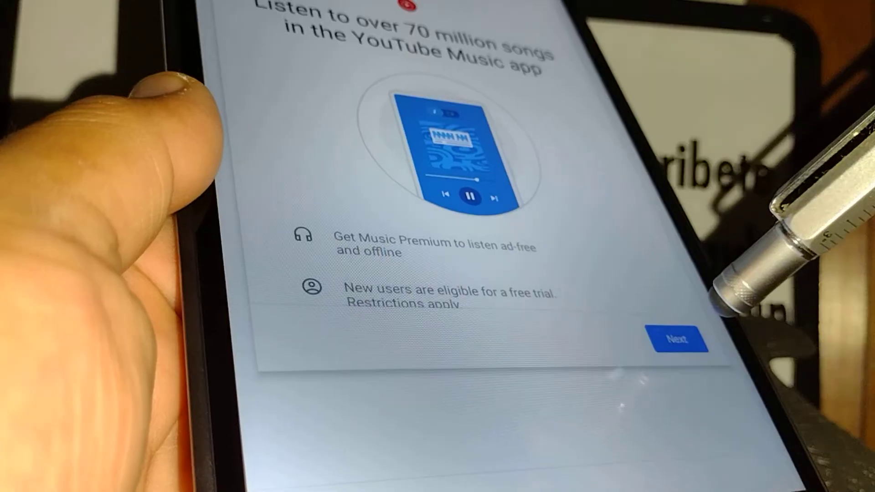
Pass the YouTube Music Premium offer and decline anything else
click(678, 337)
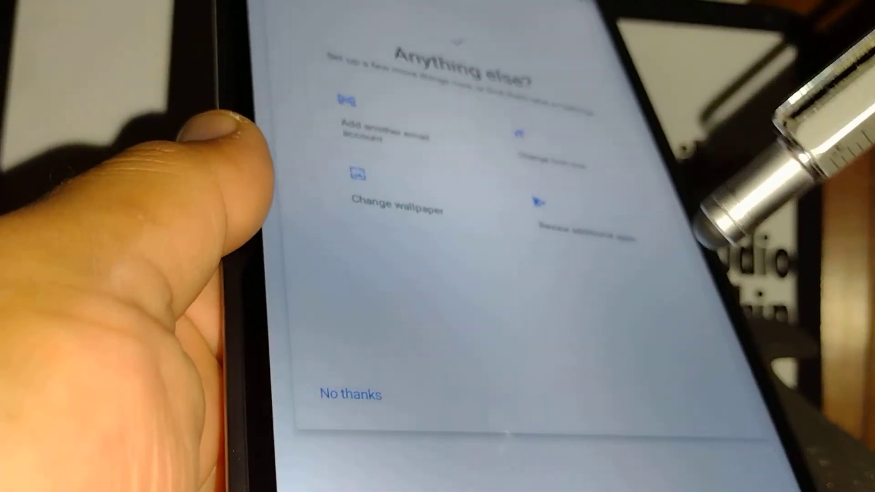
click(350, 395)
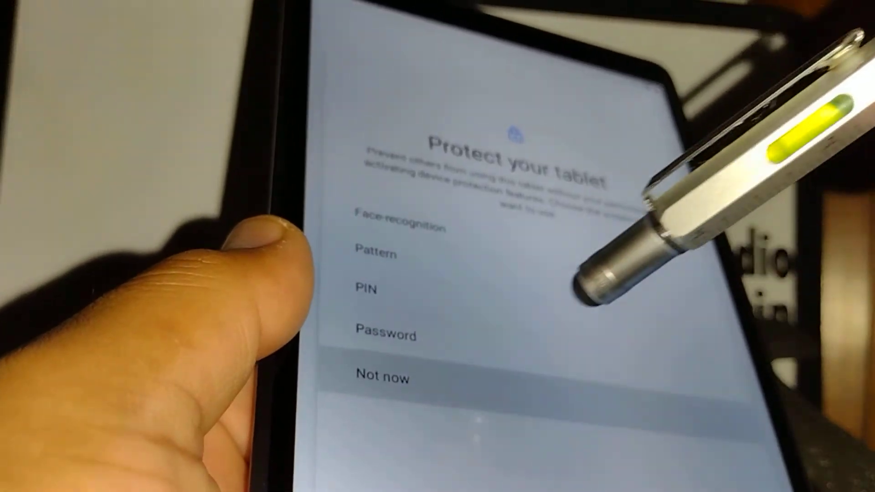
Decline a screen lock with Not now and confirm Skip anyway
click(383, 377)
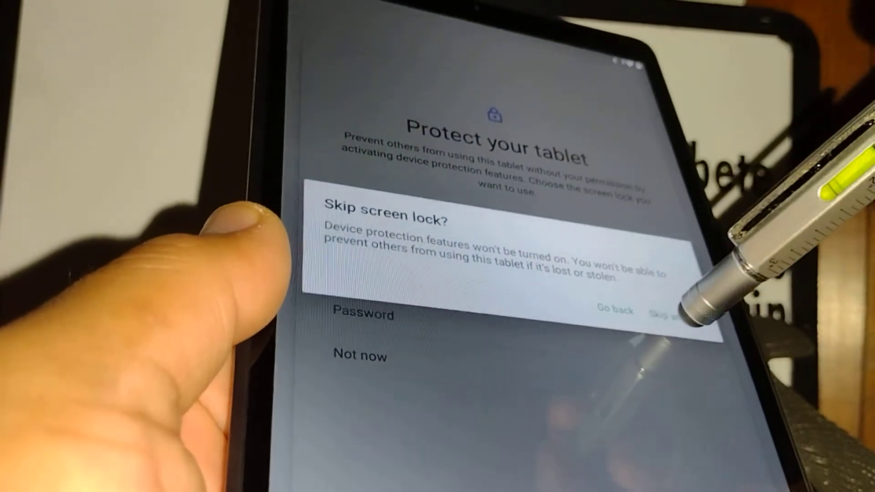
click(673, 310)
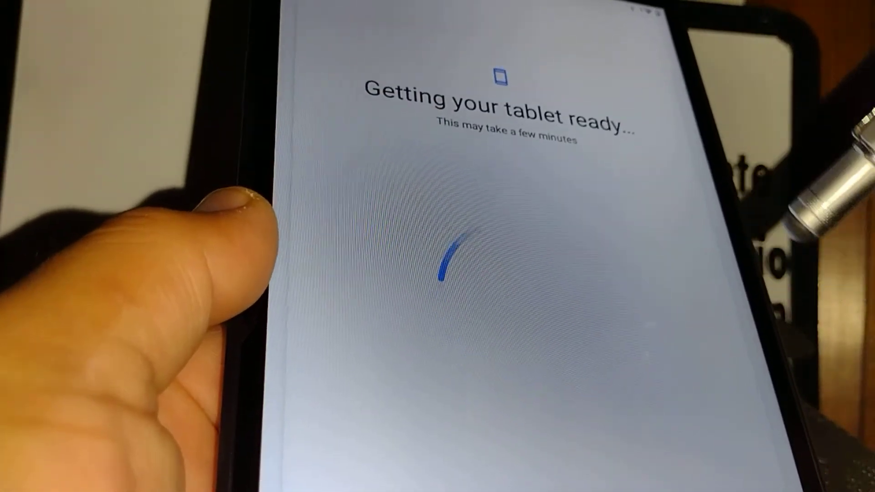